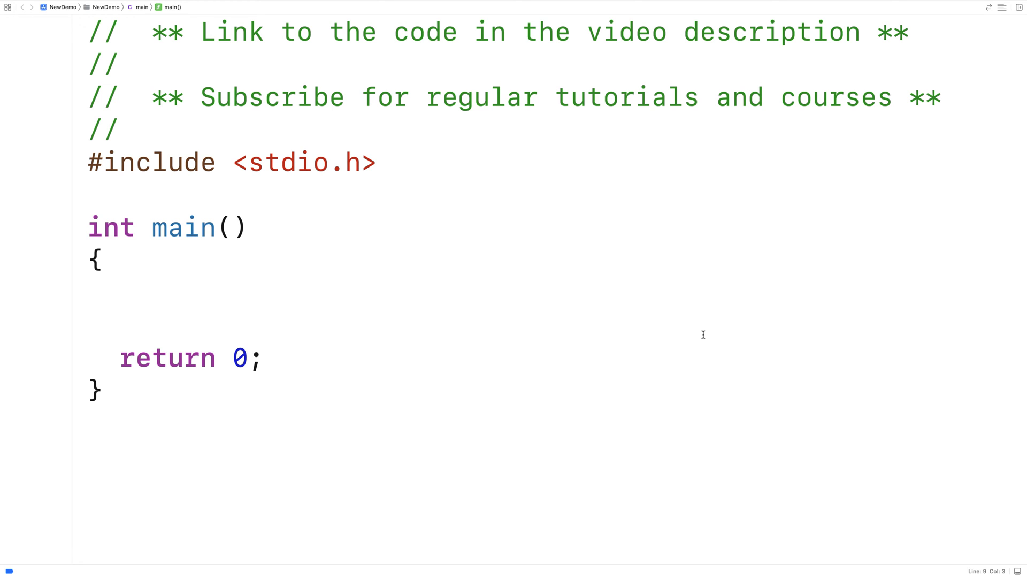
Step: Declare char s[] = "Some string with many lowercase LETTERS"; inside main's body
{"action": "left_click", "coordinate": [122, 298]}
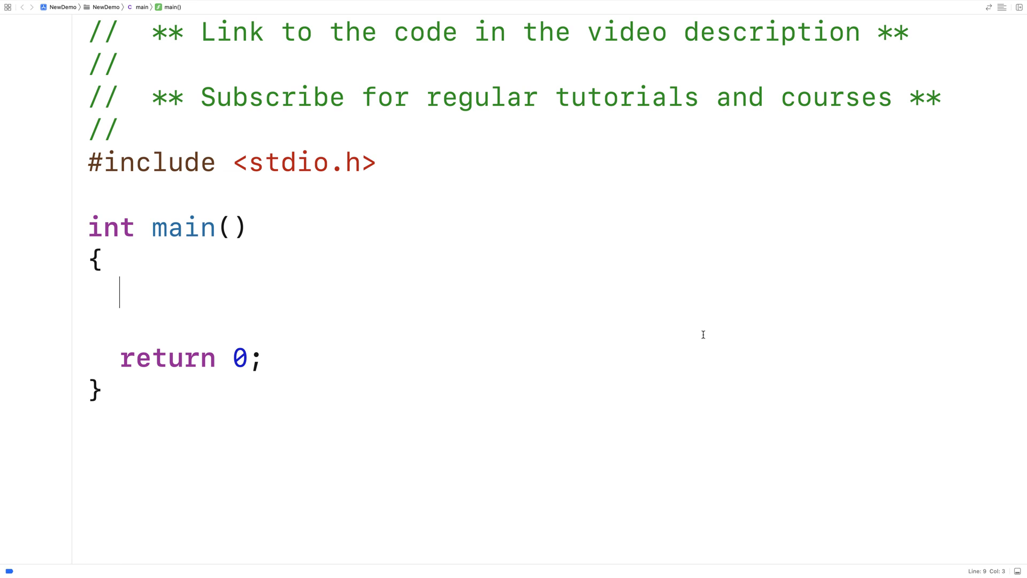
{"action": "type", "text": "char s[] ="}
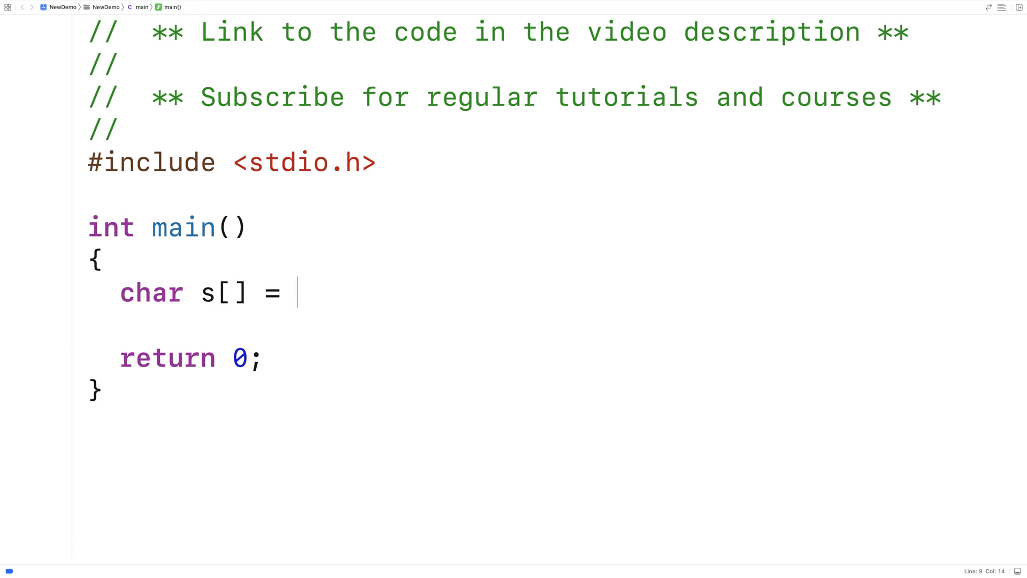
{"action": "type", "text": "\"Some string wit\""}
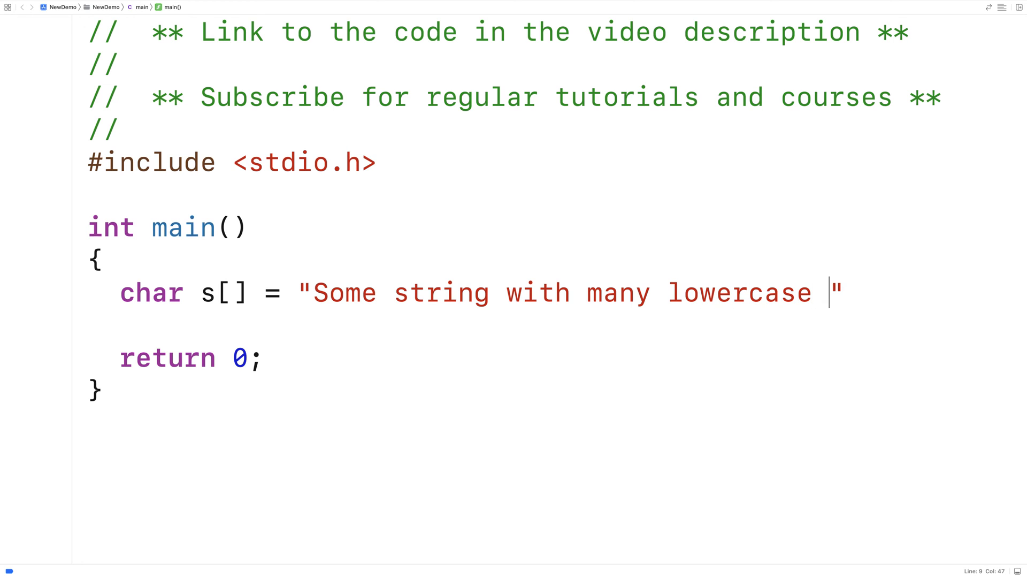
{"action": "type", "text": "LETTERS\";"}
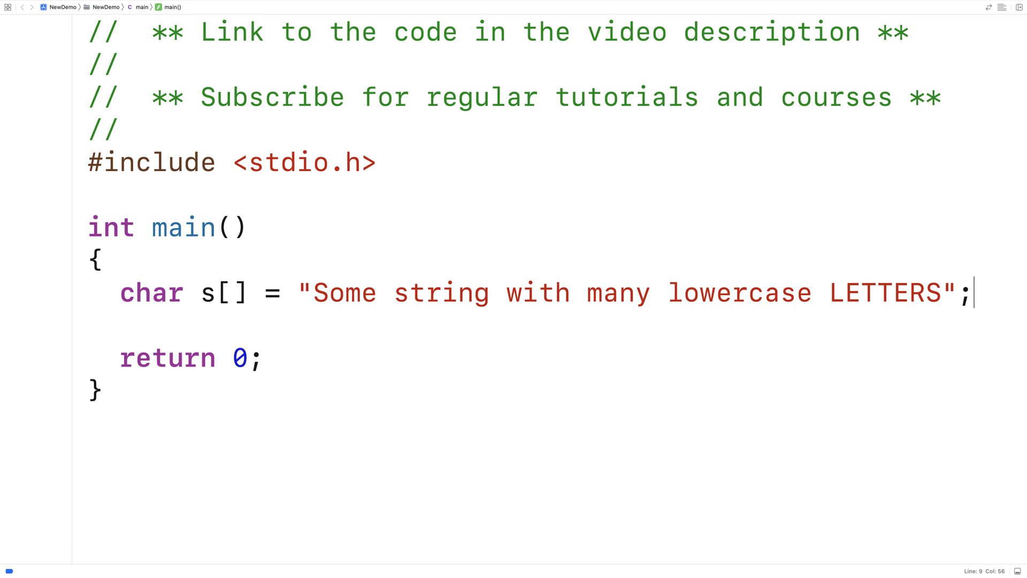
{"action": "mouse_move", "coordinate": [347, 296]}
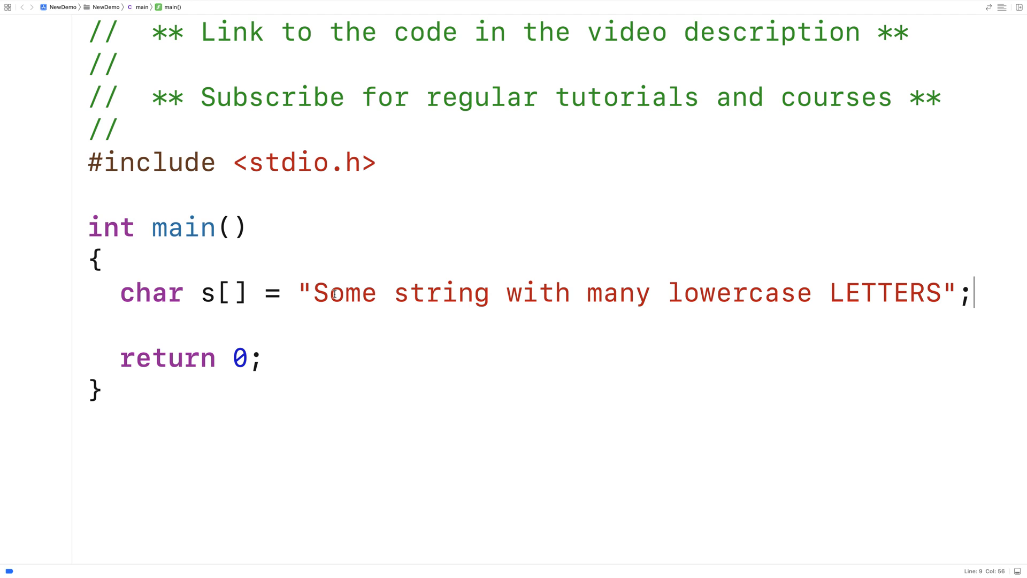
{"action": "left_click_drag", "start_coordinate": [329, 293], "coordinate": [810, 293]}
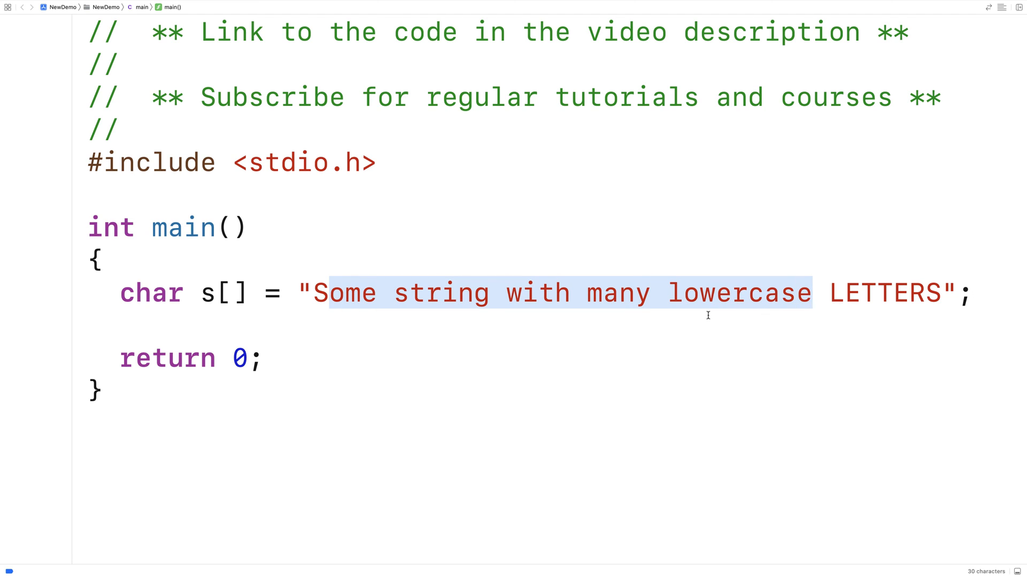
{"action": "mouse_move", "coordinate": [451, 315]}
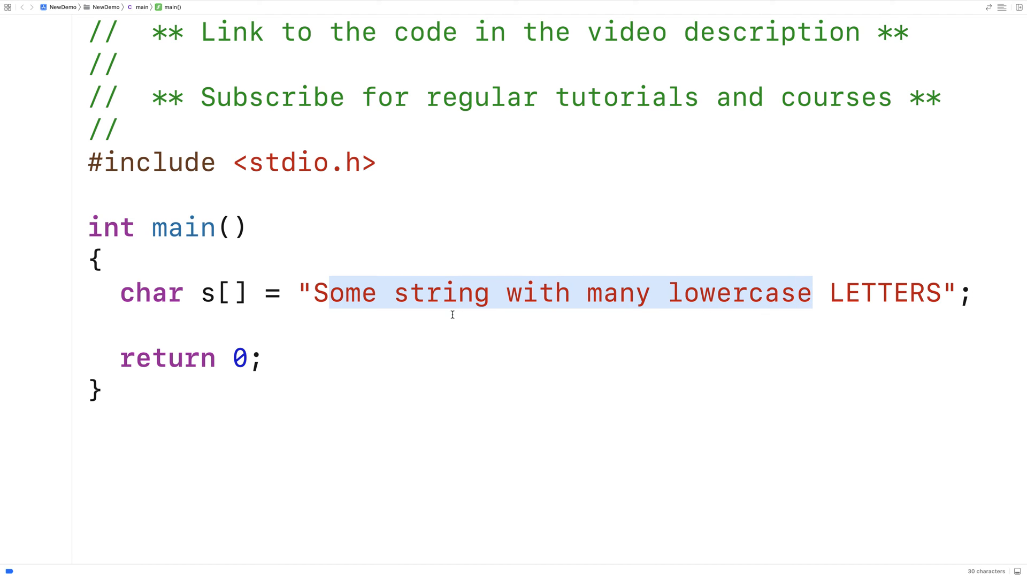
{"action": "mouse_move", "coordinate": [415, 319]}
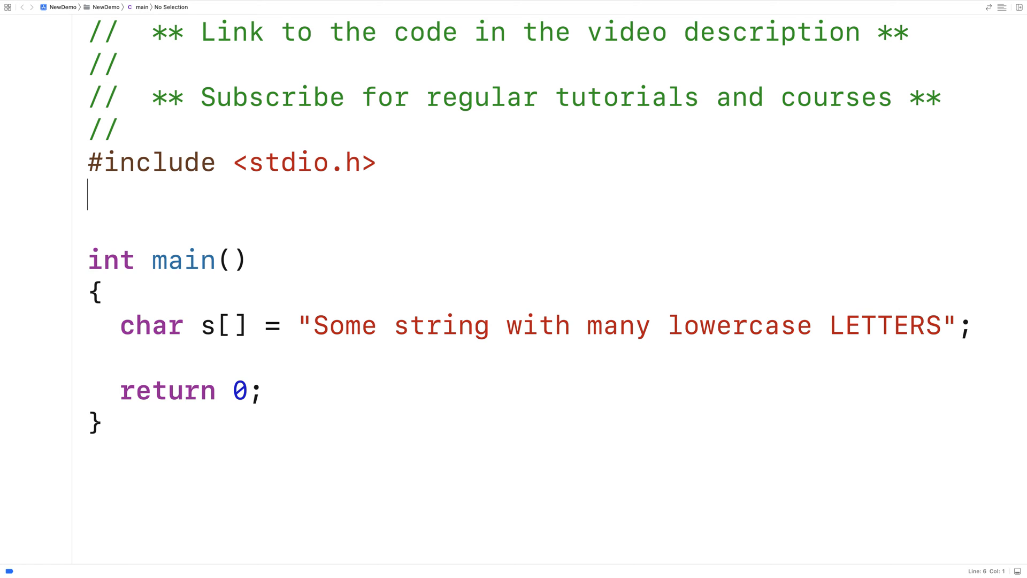
Step: Add the prototype void make_upper(char *s); above main
{"action": "type", "text": "void make"}
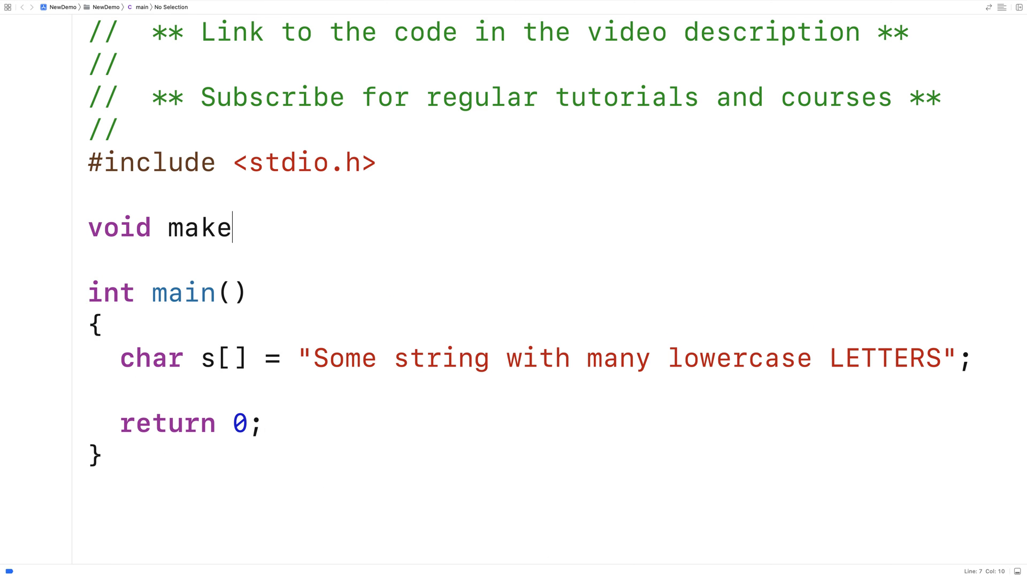
{"action": "type", "text": "_up"}
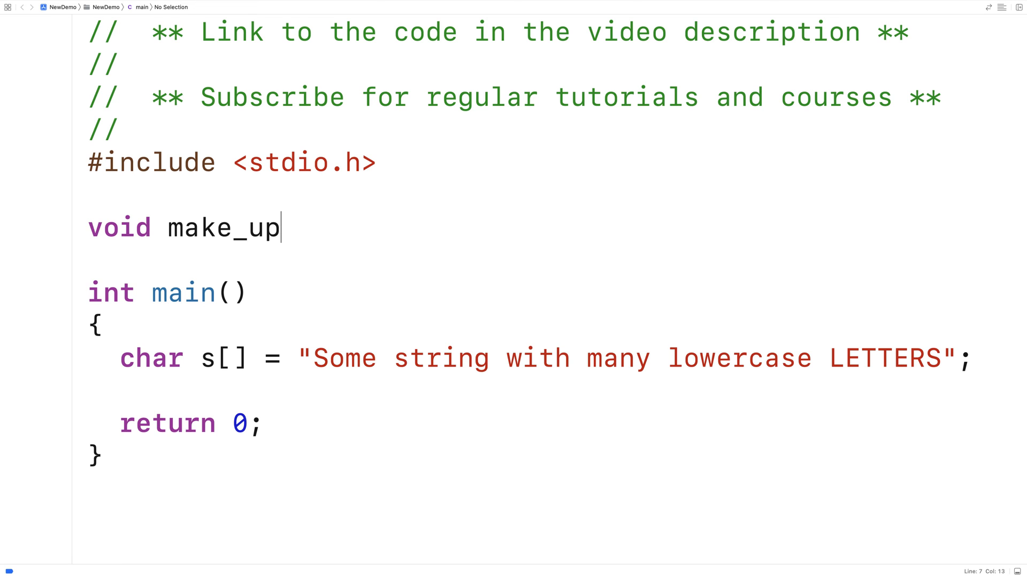
{"action": "type", "text": "per(char *s)"}
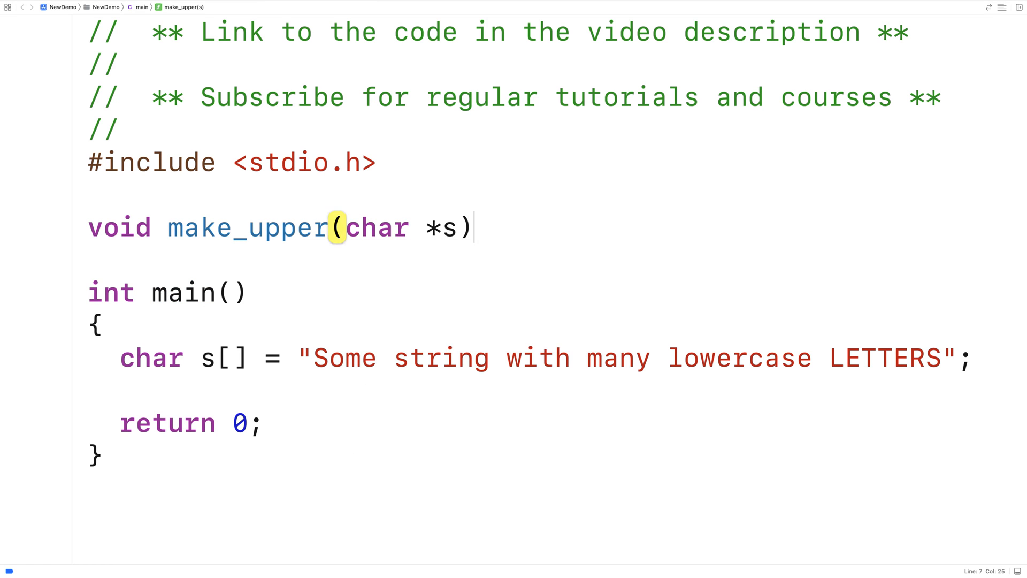
{"action": "type", "text": ";"}
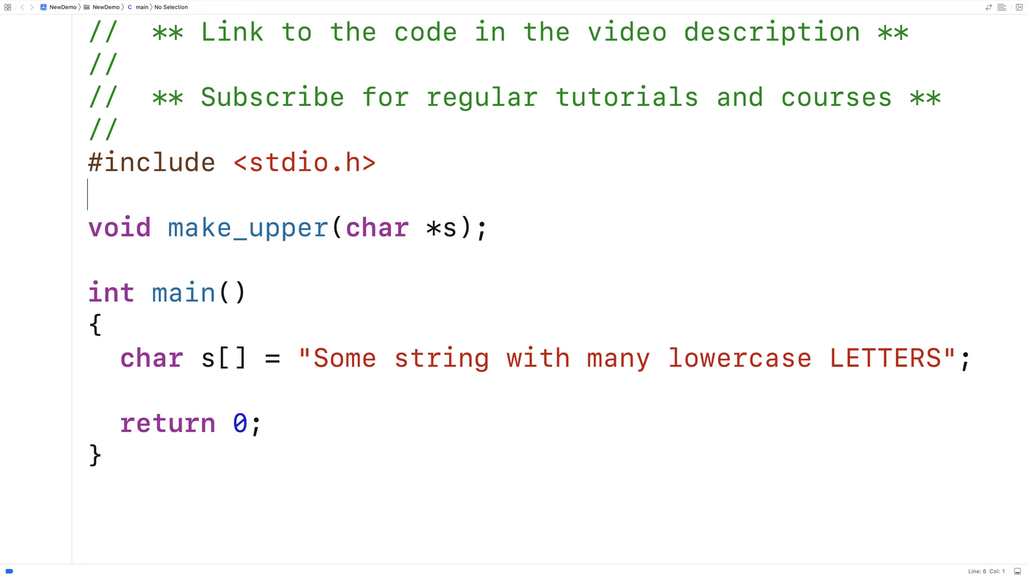
Step: Include string.h and ctype.h beneath the stdio.h include
{"action": "type", "text": "#include <stri"}
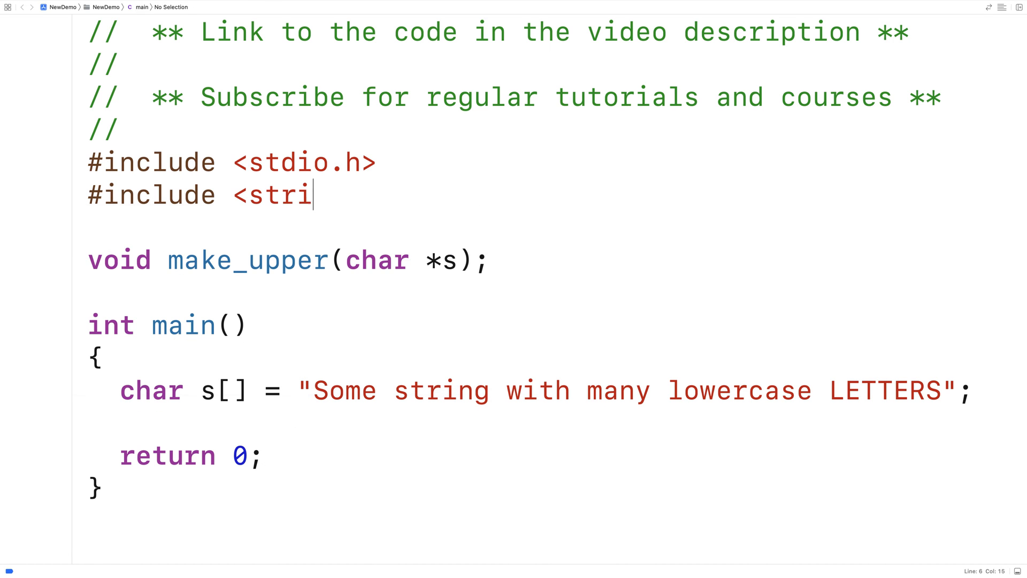
{"action": "type", "text": "ng.h>"}
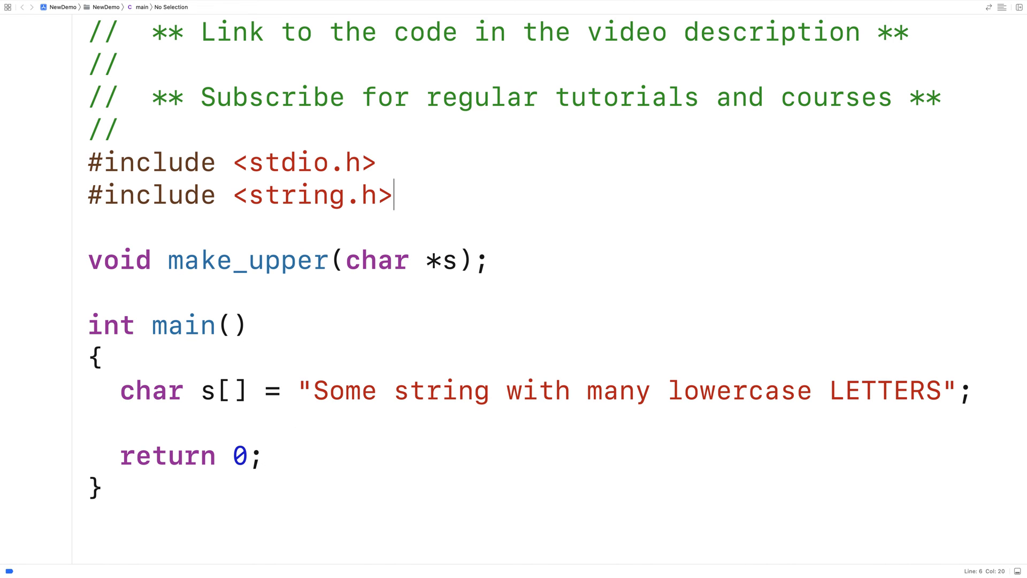
{"action": "type", "text": "#include <"}
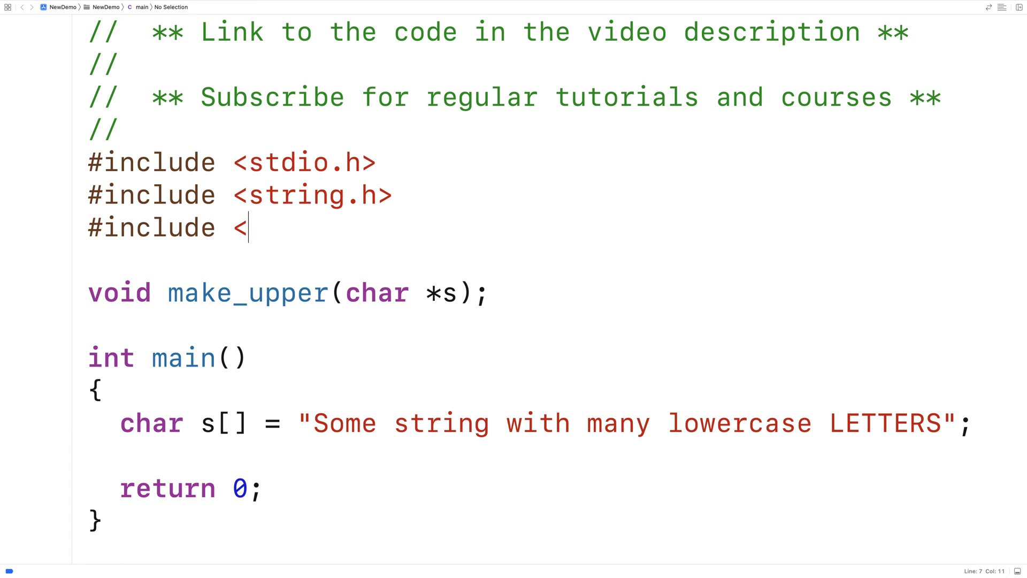
{"action": "type", "text": "ctype."}
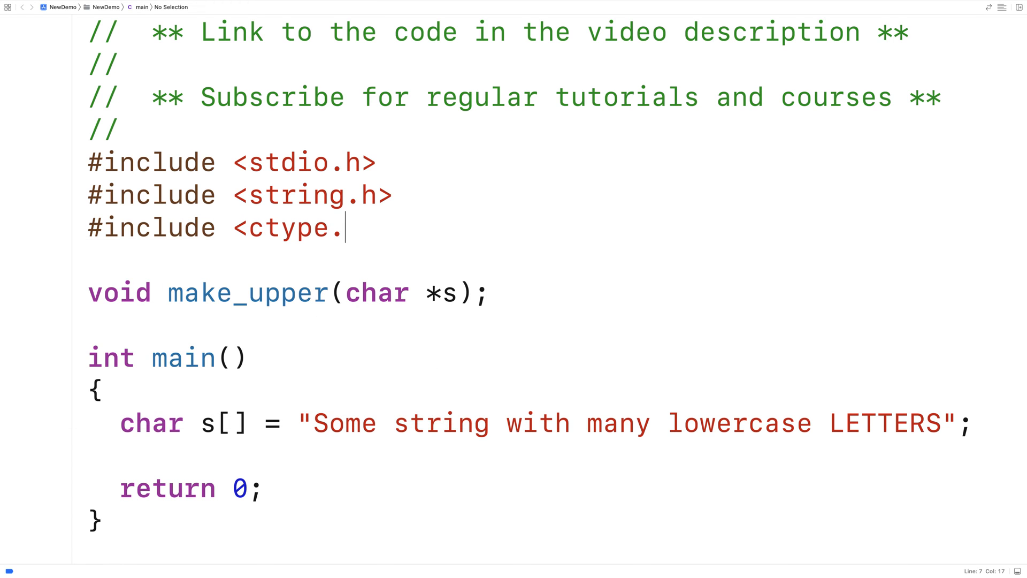
{"action": "type", "text": "h>"}
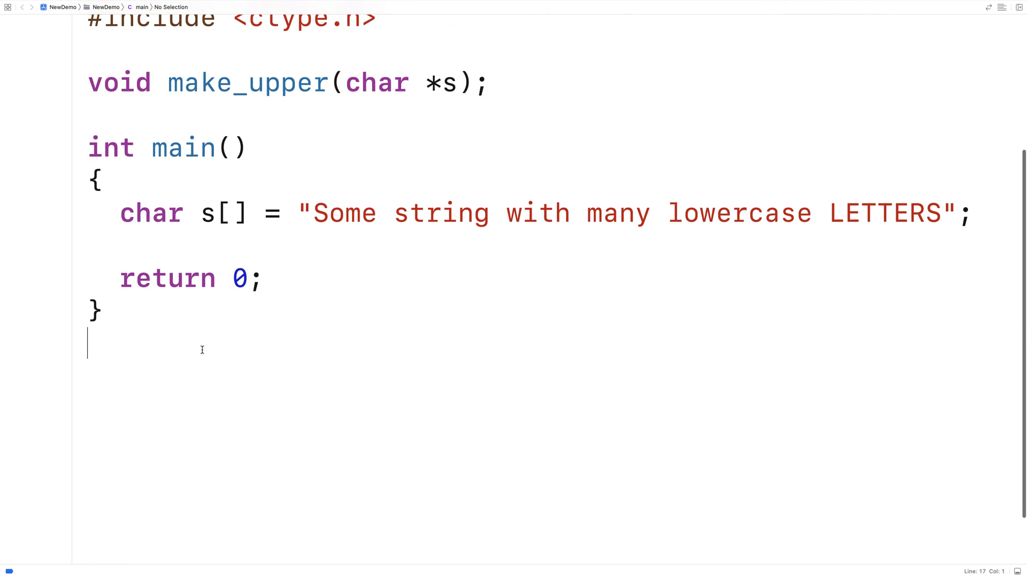
{"action": "type", "text": "void make_upper(char *s);"}
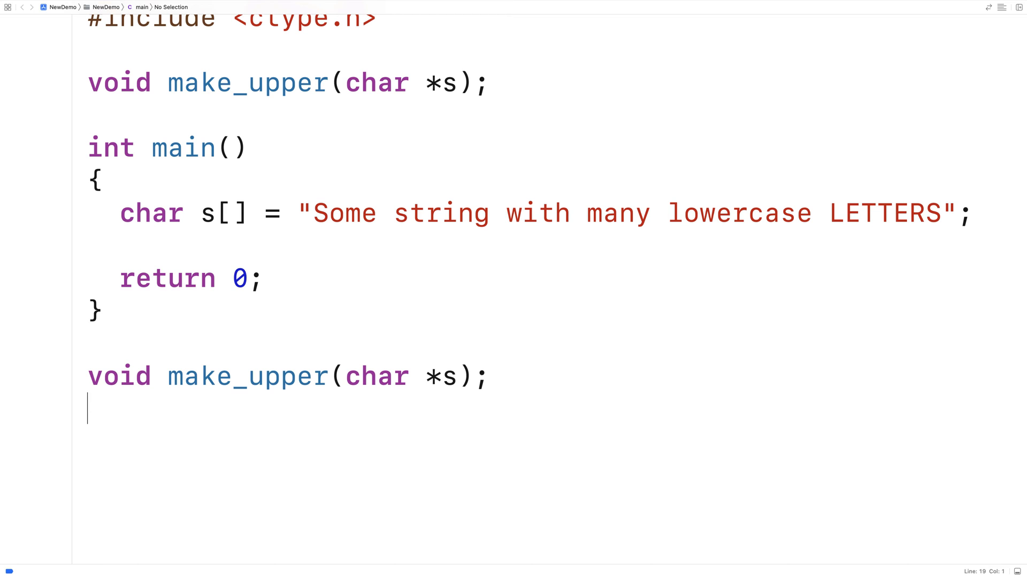
{"action": "type", "text": "{"}
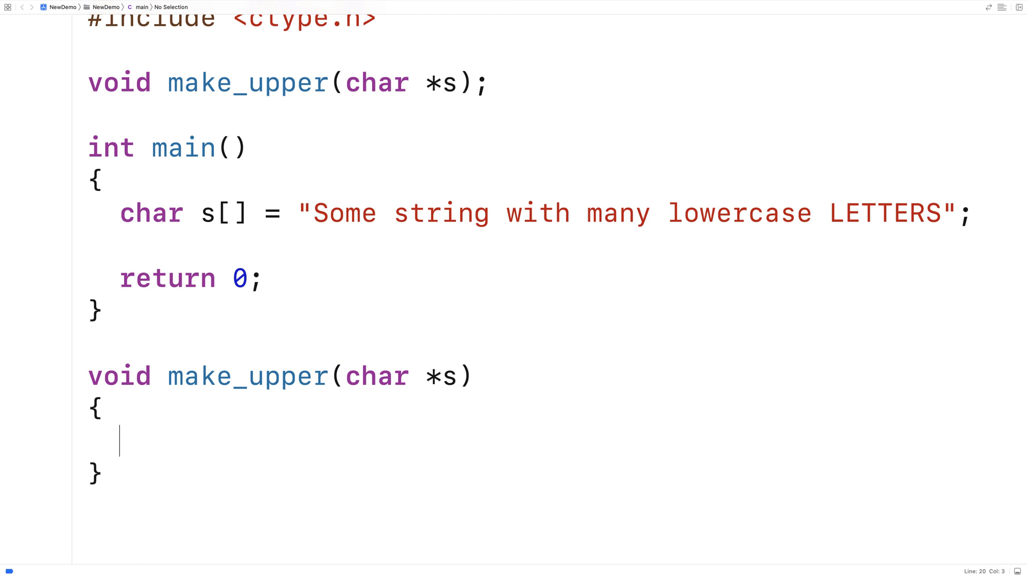
{"action": "type", "text": "int length ="}
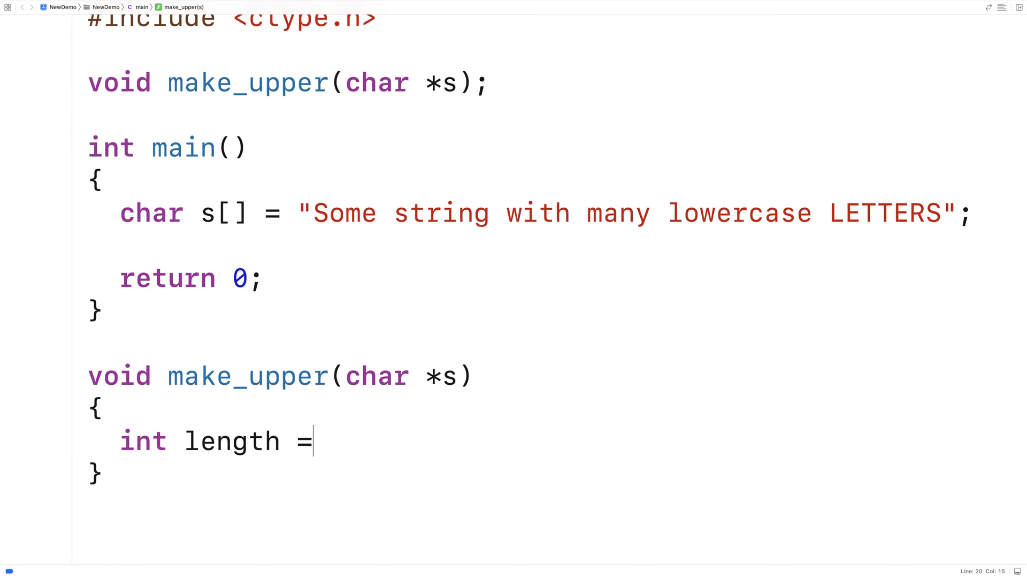
{"action": "type", "text": "strlen(s);"}
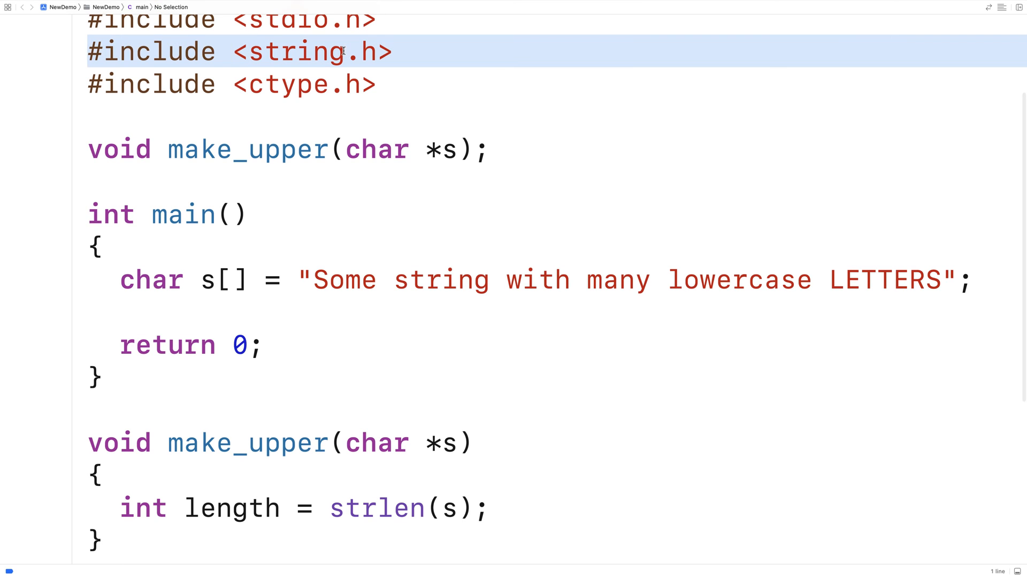
{"action": "scroll", "scroll_direction": "down", "scroll_amount": 3}
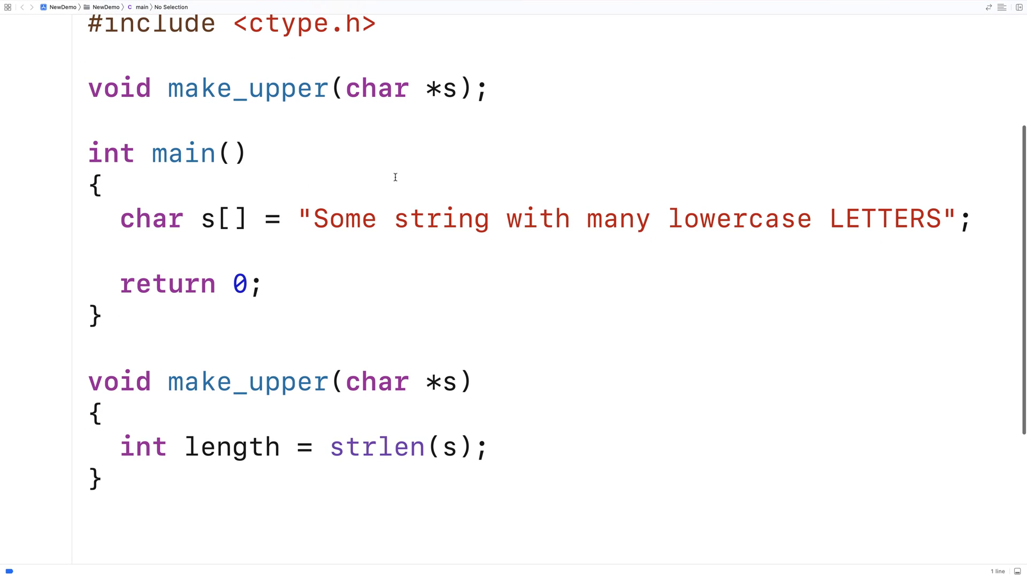
{"action": "mouse_move", "coordinate": [304, 218]}
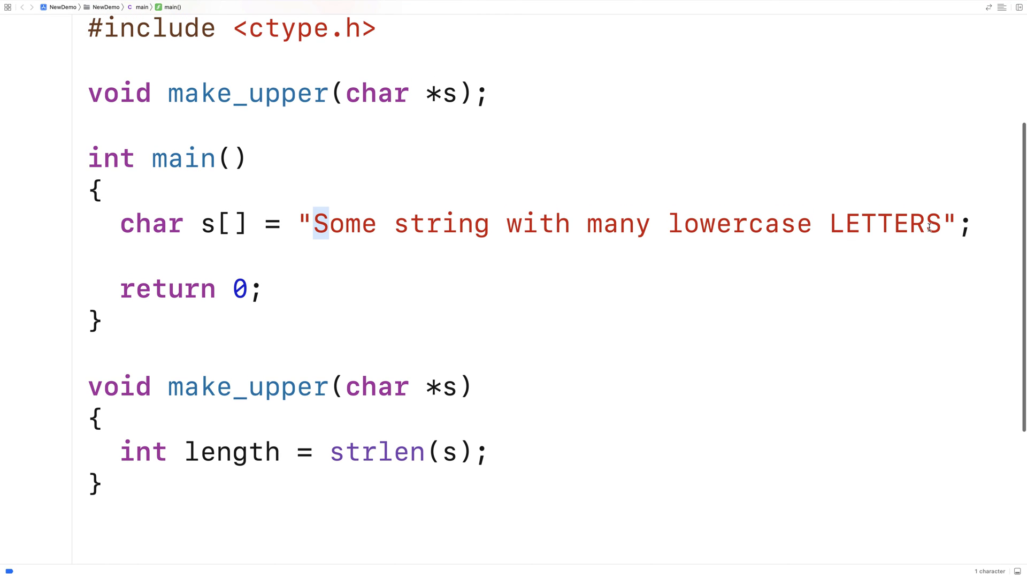
{"action": "left_click", "coordinate": [925, 228]}
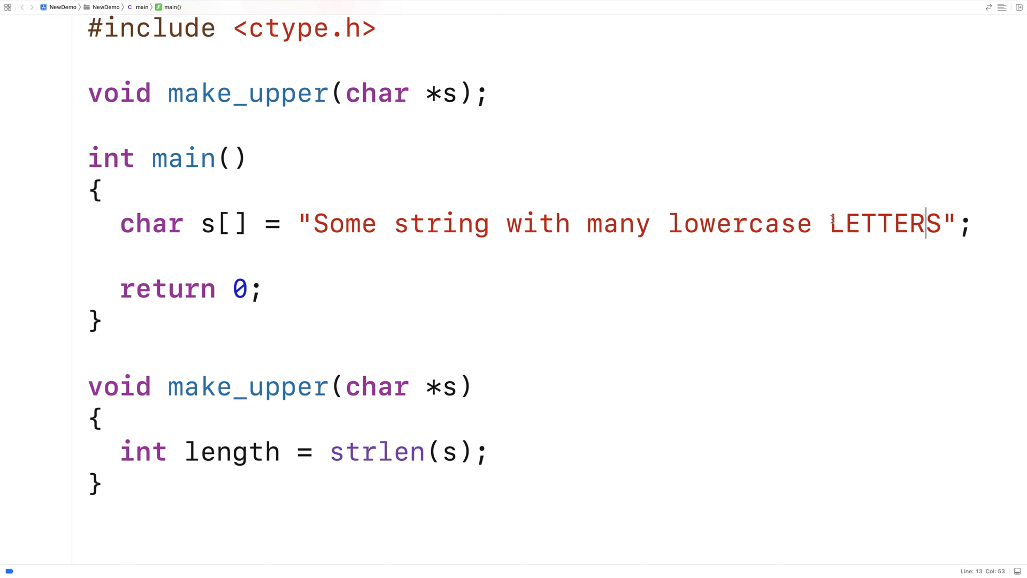
{"action": "mouse_move", "coordinate": [529, 255]}
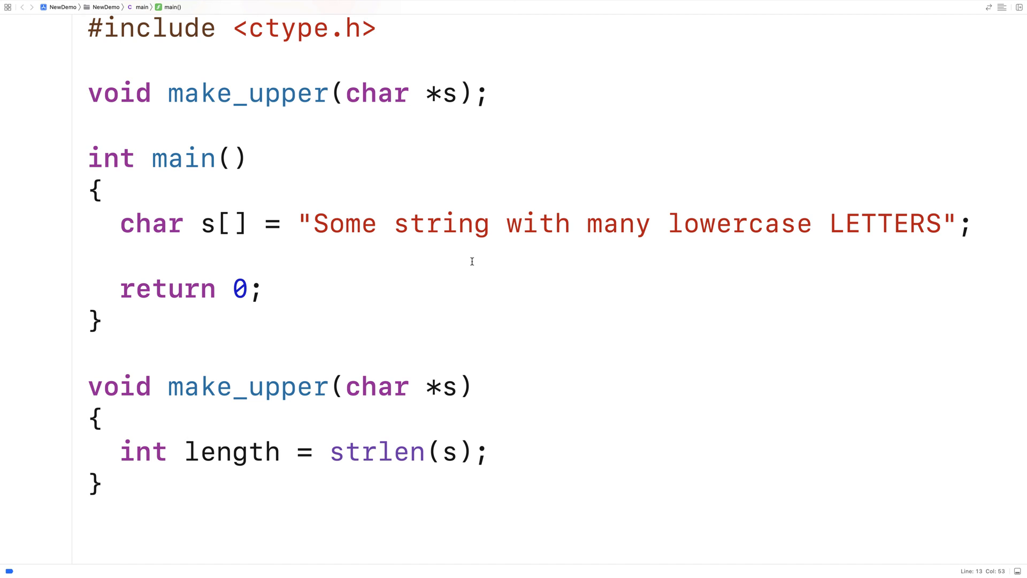
{"action": "mouse_move", "coordinate": [468, 261]}
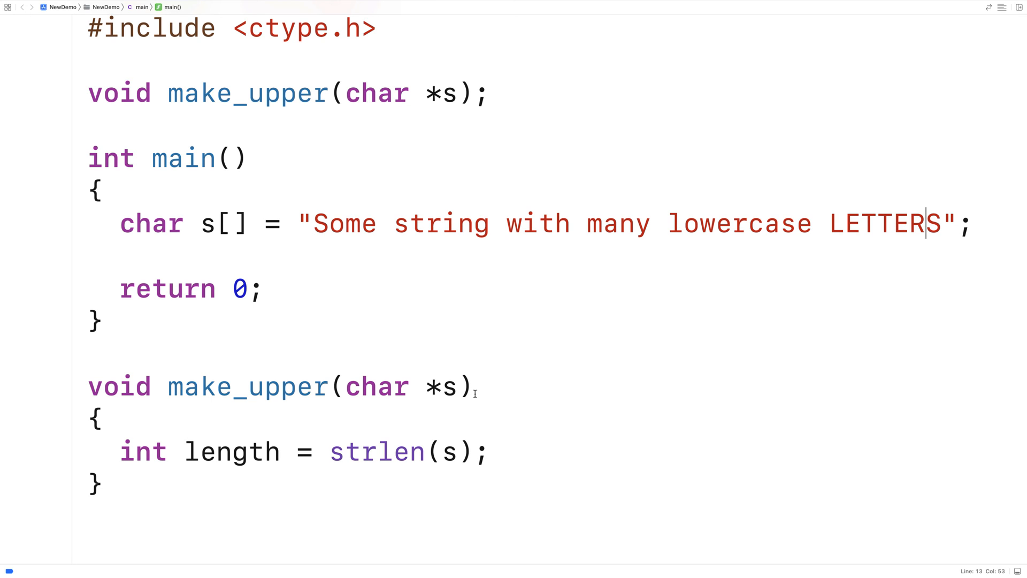
{"action": "mouse_move", "coordinate": [398, 288]}
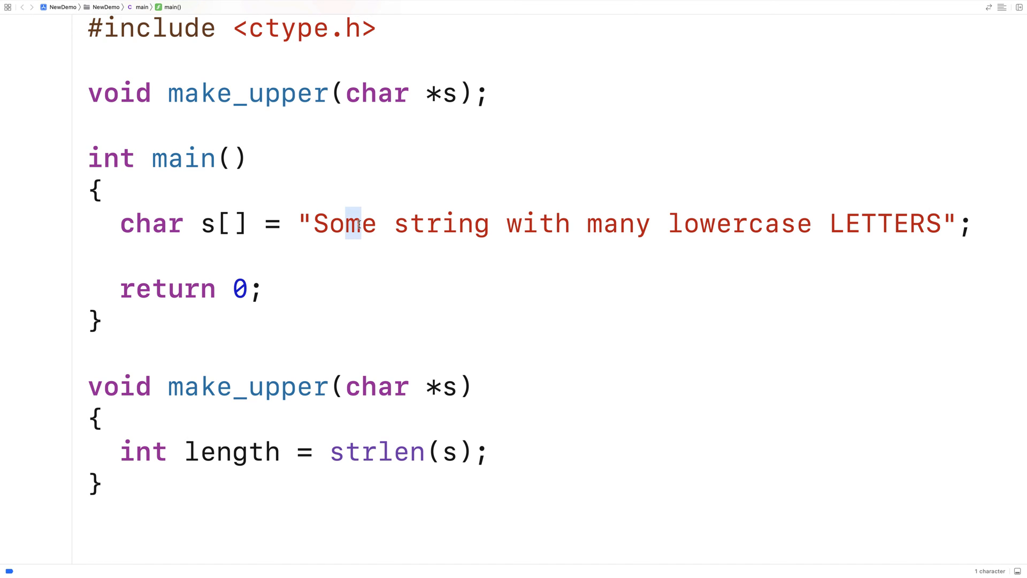
{"action": "mouse_move", "coordinate": [388, 287]}
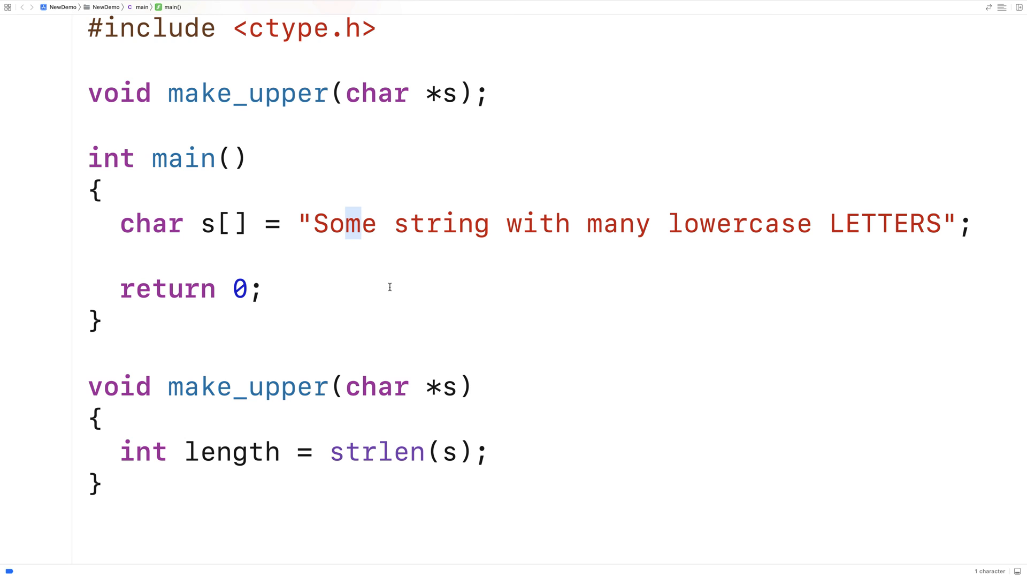
Step: Write a for loop over i < length assigning s[i] = toupper(s[i]) in make_upper
{"action": "type", "text": "for (int i = 0;"}
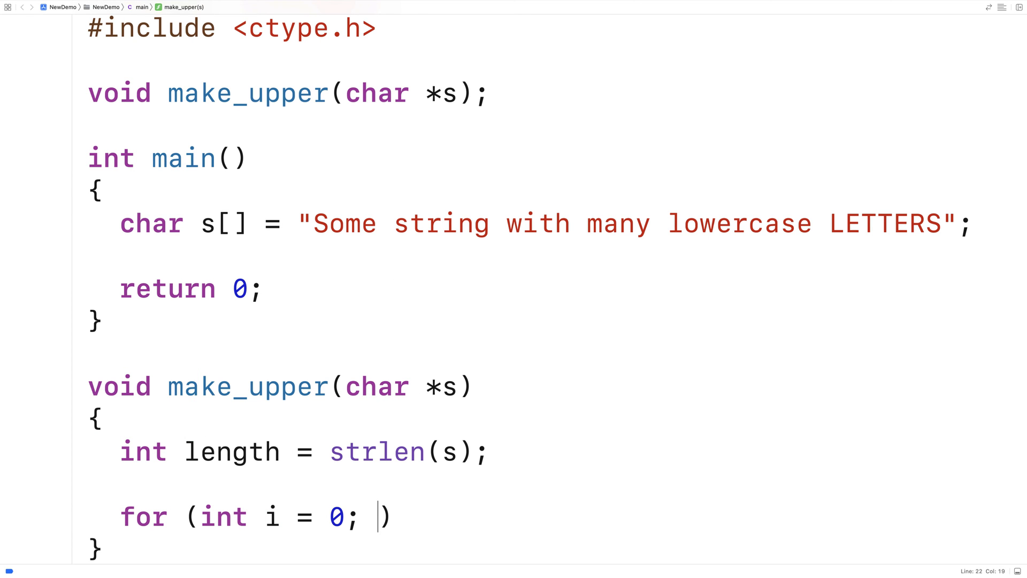
{"action": "type", "text": "i < length;"}
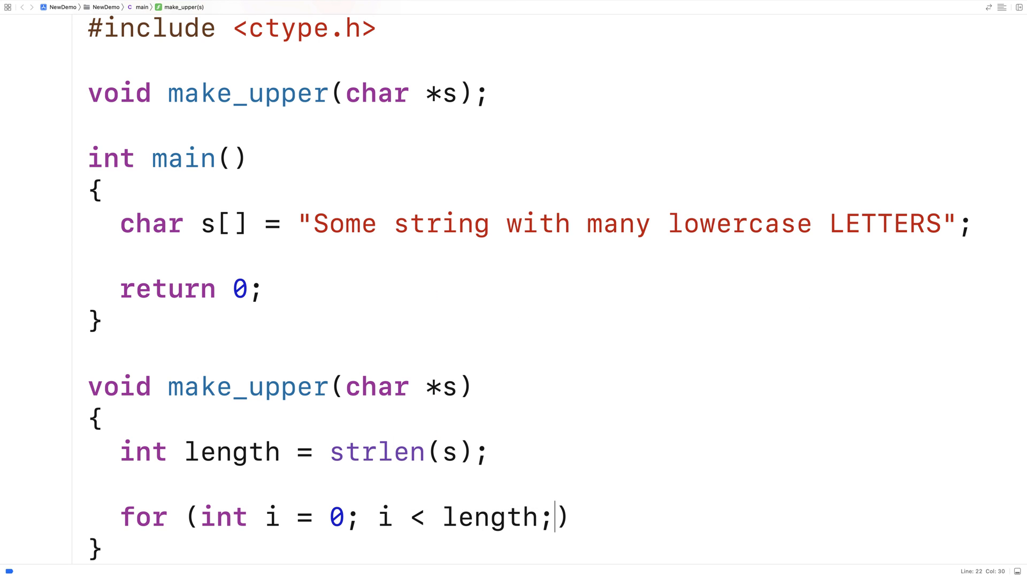
{"action": "type", "text": "i++"}
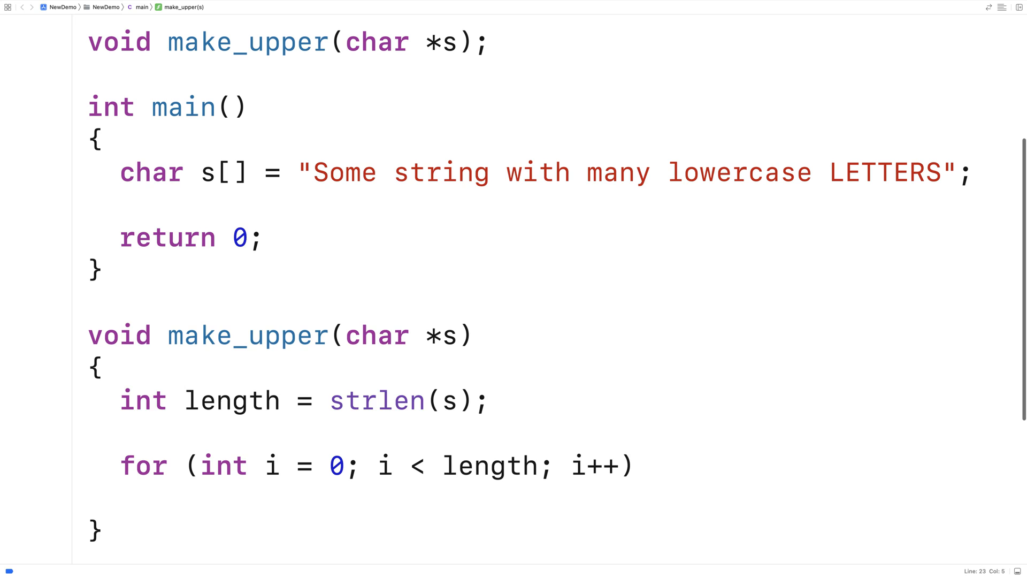
{"action": "type", "text": "s[i] = t"}
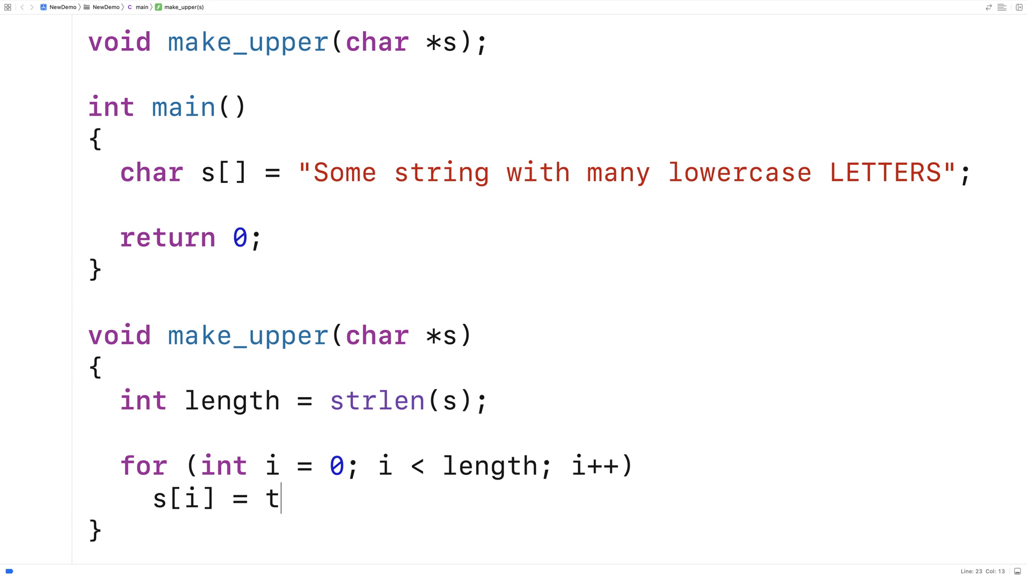
{"action": "type", "text": "oupper(s[i]);"}
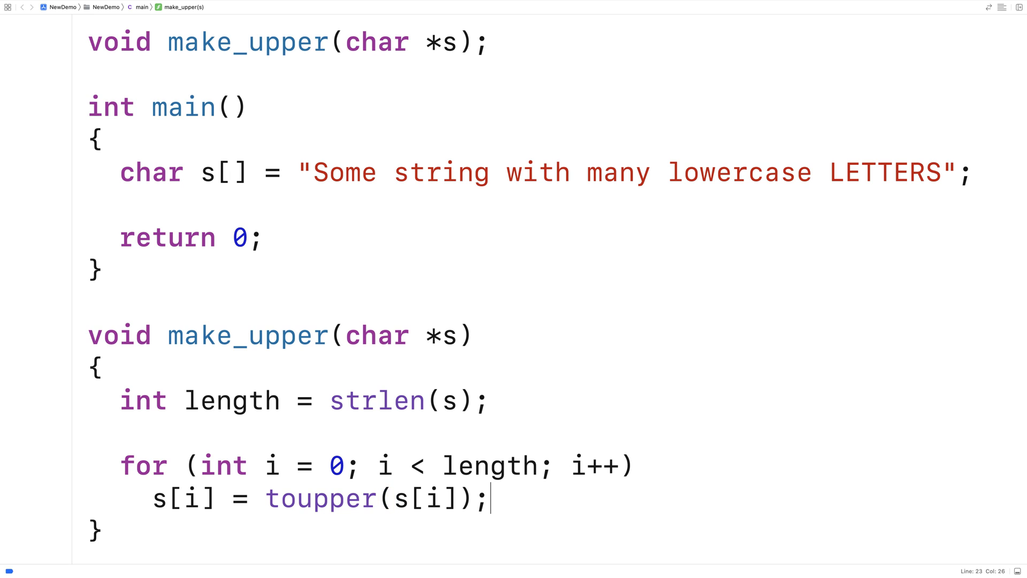
{"action": "double_click", "coordinate": [319, 499]}
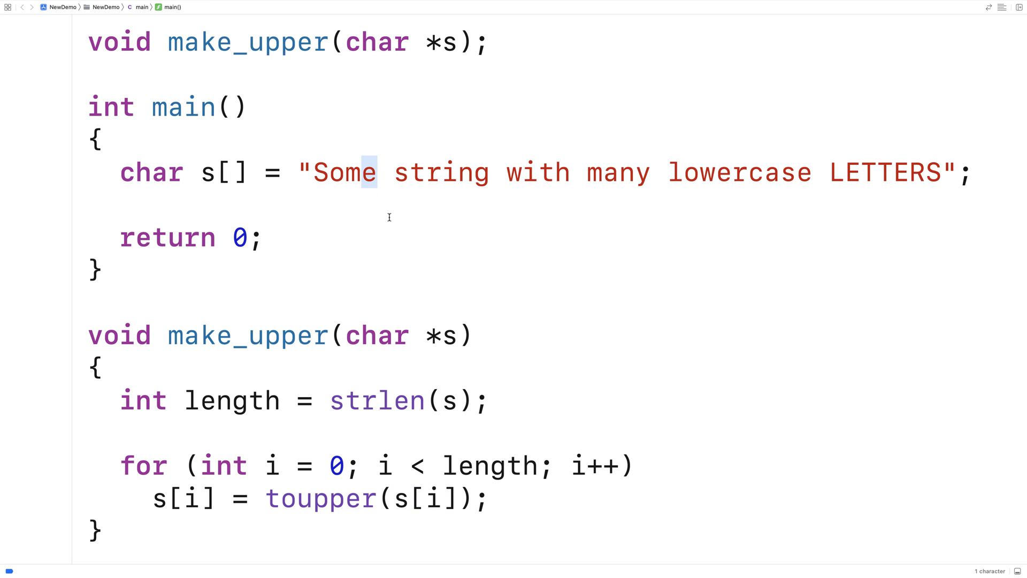
{"action": "mouse_move", "coordinate": [345, 510]}
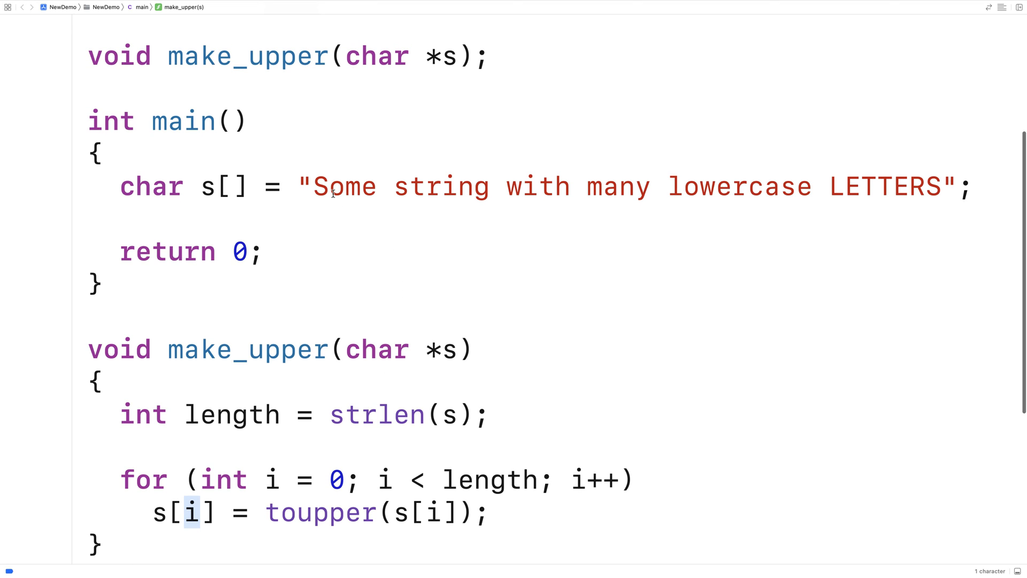
{"action": "left_click", "coordinate": [330, 186]}
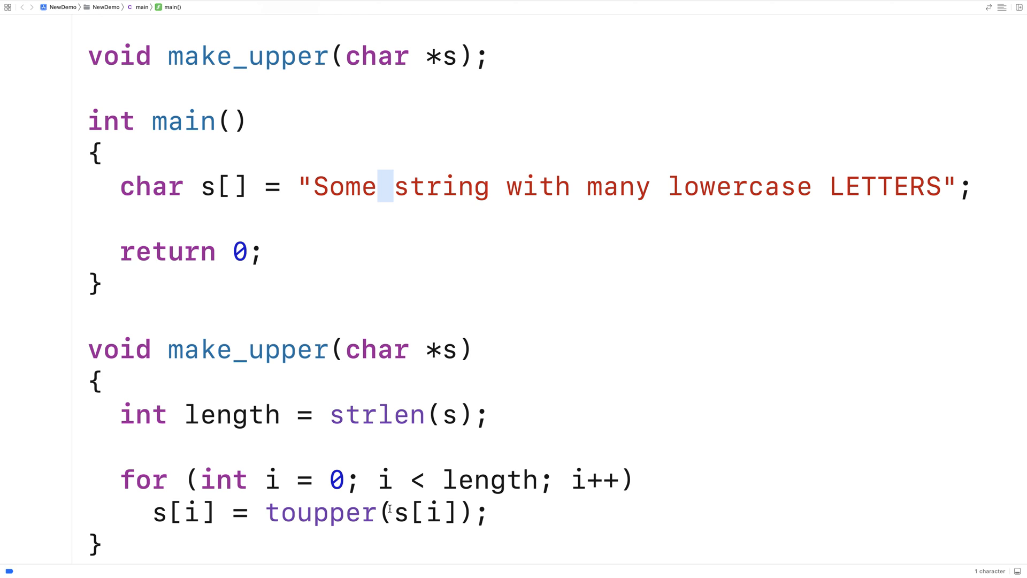
{"action": "mouse_move", "coordinate": [385, 493]}
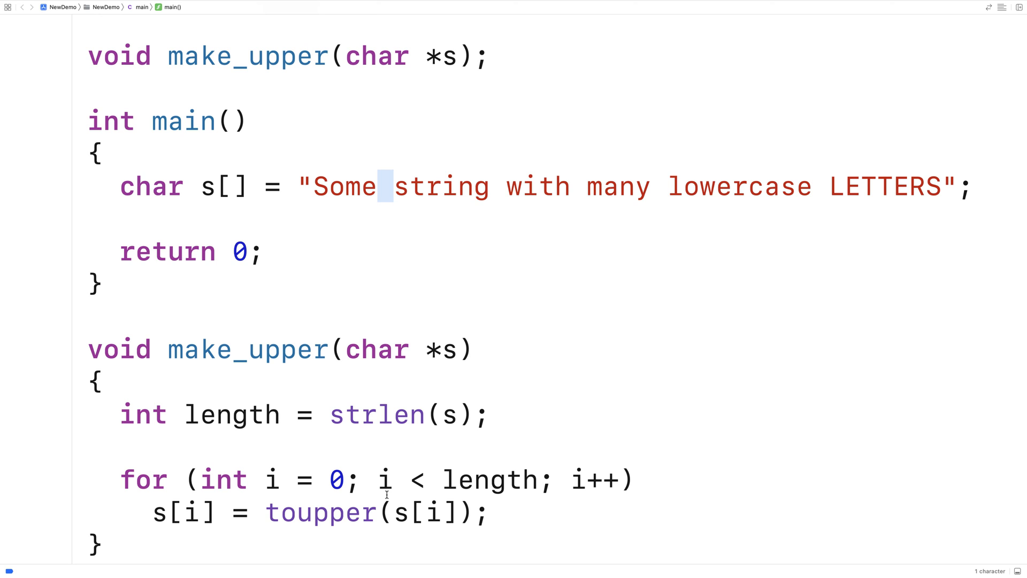
{"action": "mouse_move", "coordinate": [282, 276]}
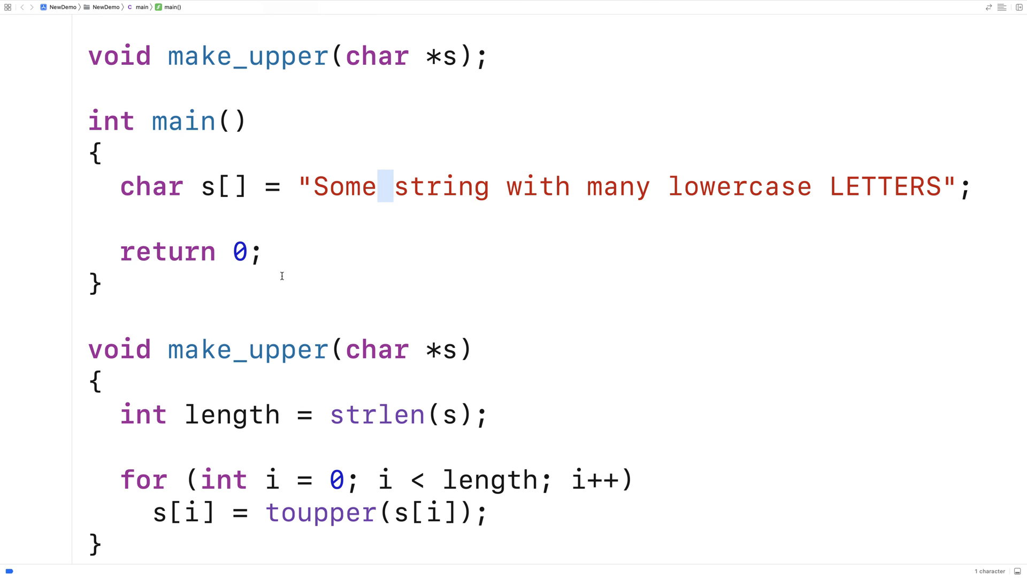
Step: Call make_upper(s); then printf("%s\n", s); in main after the declaration
{"action": "type", "text": "m"}
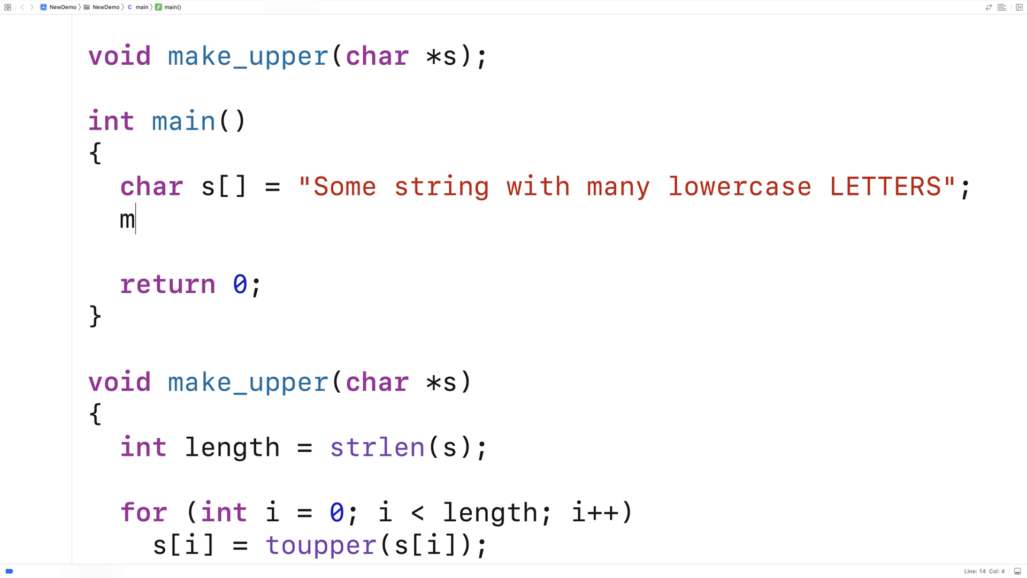
{"action": "type", "text": "ake_upper(s"}
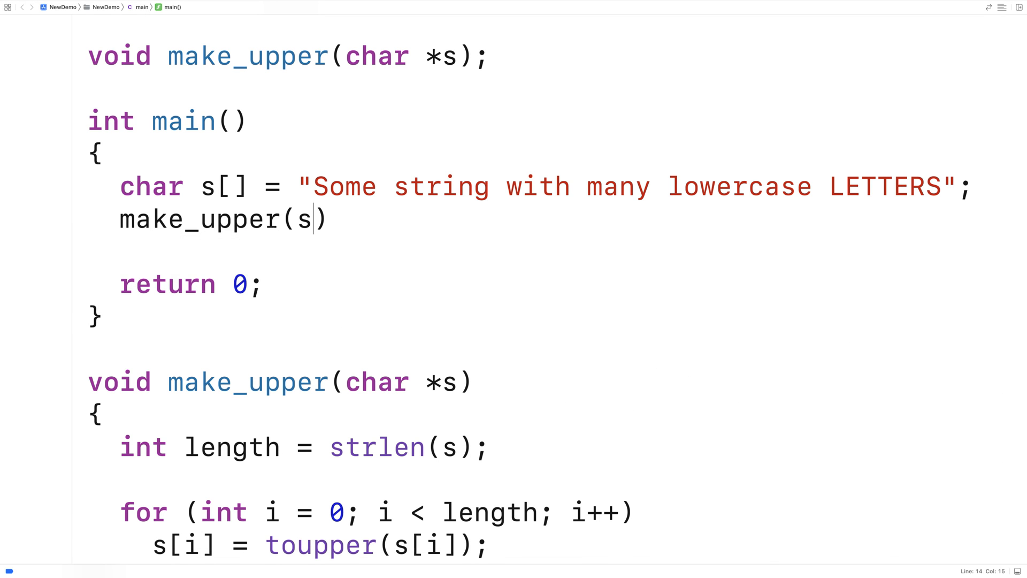
{"action": "type", "text": ";"}
{"action": "type", "text": "printf(\""}
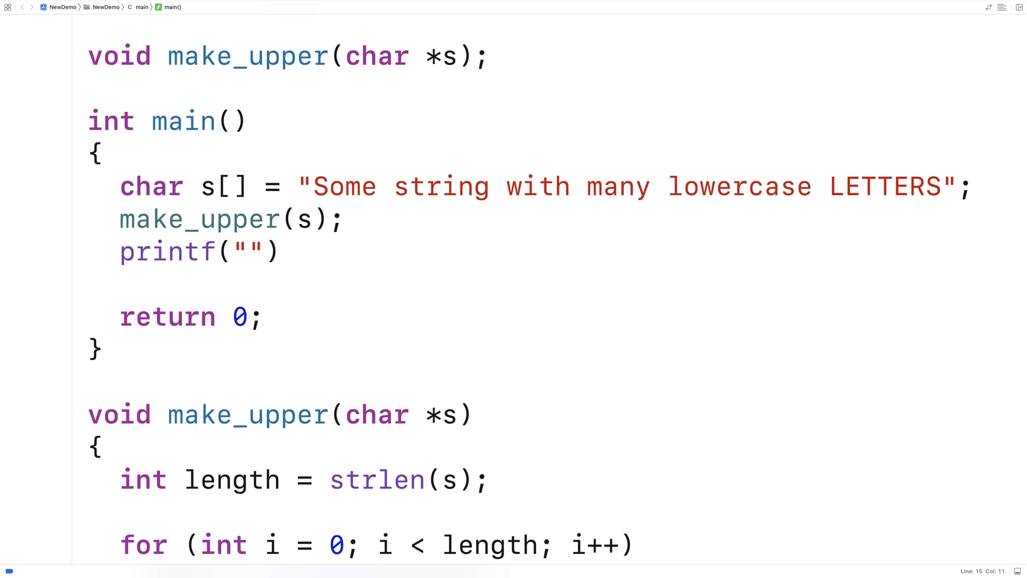
{"action": "type", "text": "%s\\n\", s"}
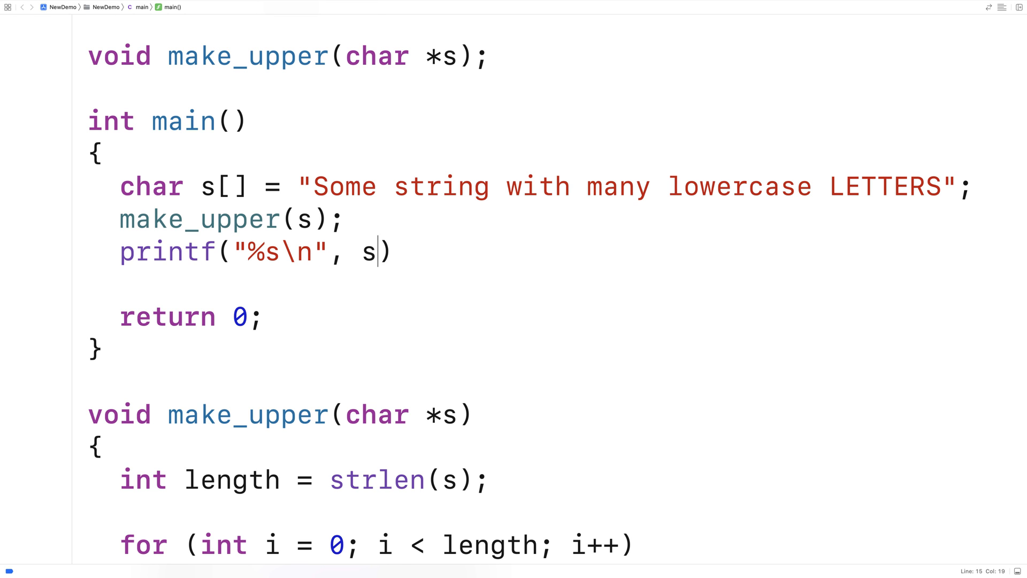
{"action": "type", "text": ";"}
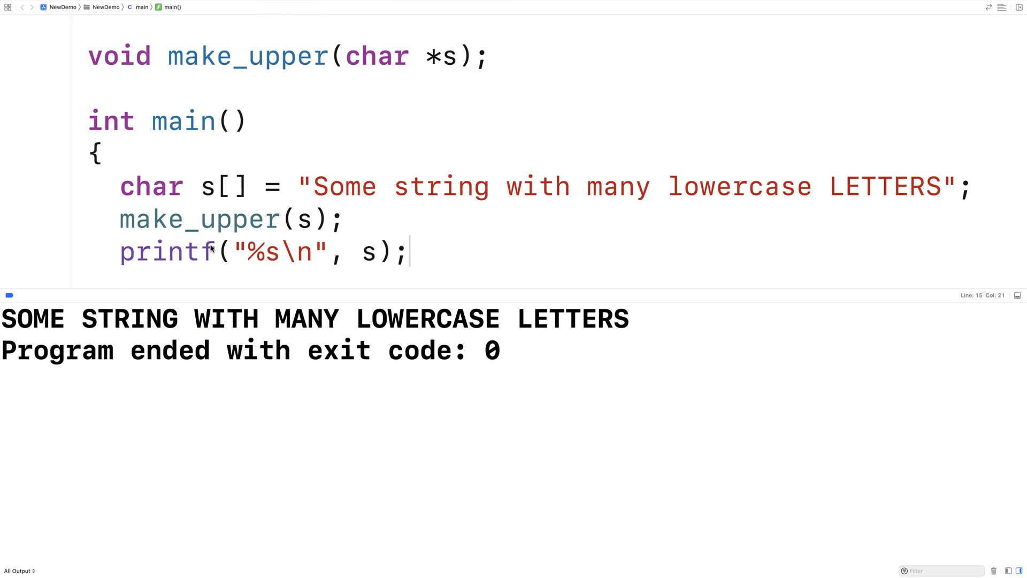
Step: Highlight the console line SOME STRING WITH MANY LOWERCASE LETTERS after running
{"action": "left_click_drag", "start_coordinate": [1, 319], "coordinate": [577, 319]}
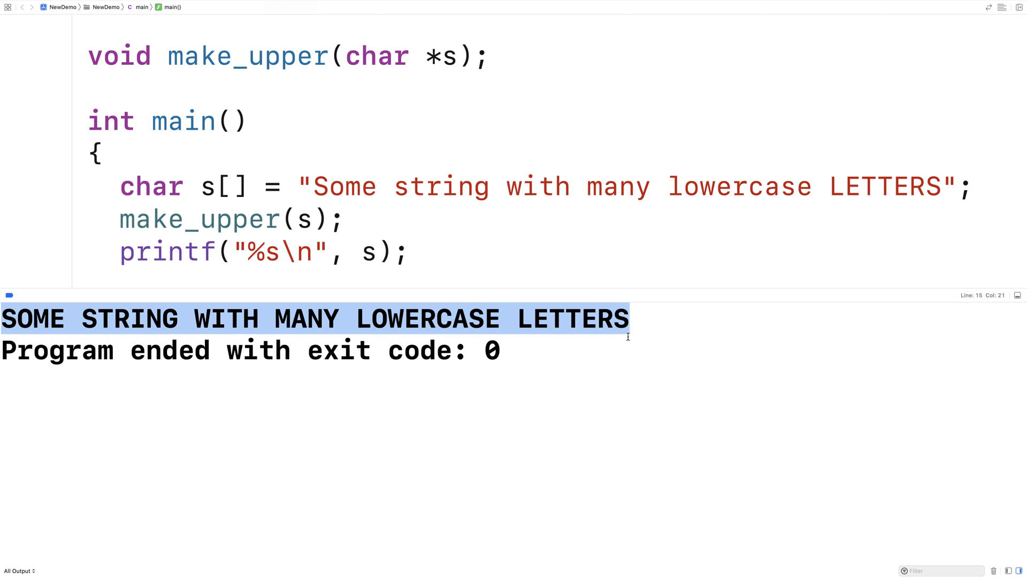
{"action": "mouse_move", "coordinate": [627, 341]}
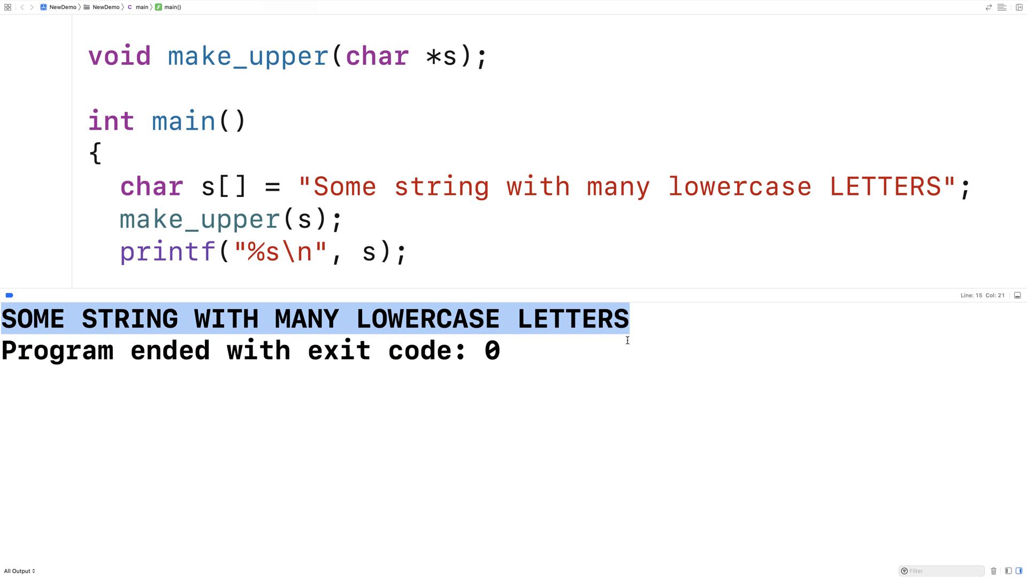